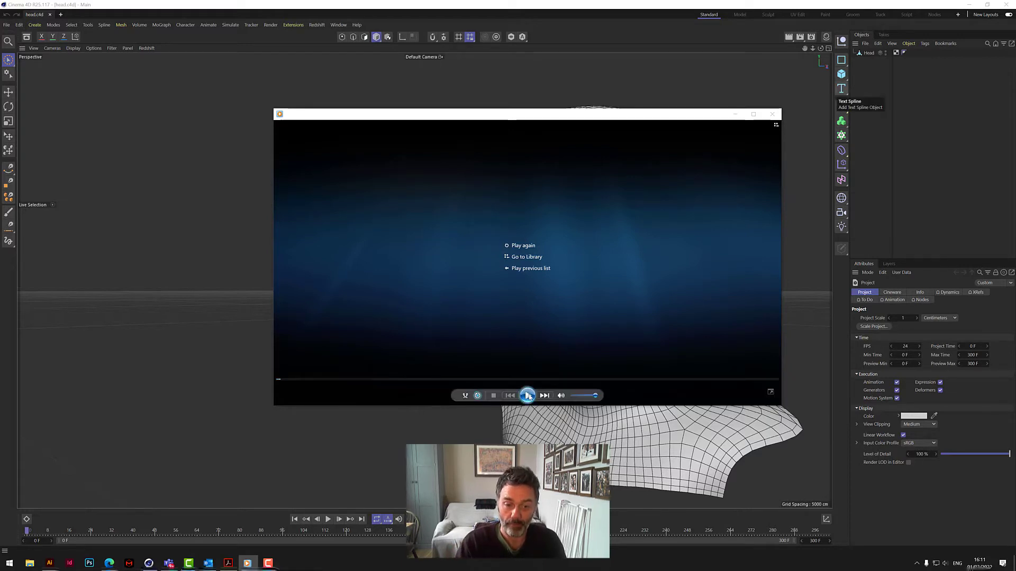
- Close the media player showing the preview video and return to the head viewport
{"action": "left_click", "coordinate": [527, 396]}
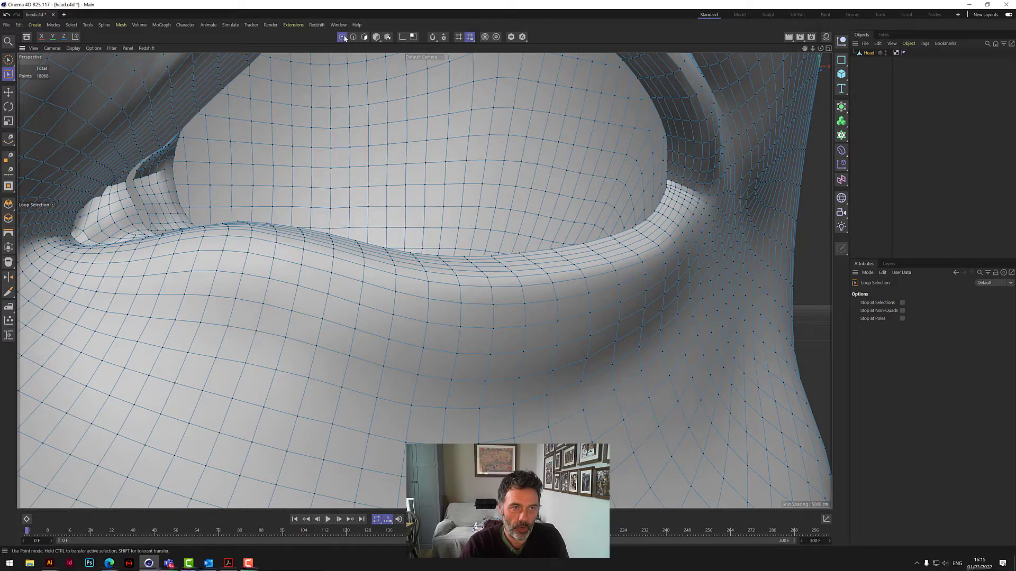
- Loop-select the point rings around both eye rims, reaching 646 selected points
{"action": "left_click", "coordinate": [576, 270]}
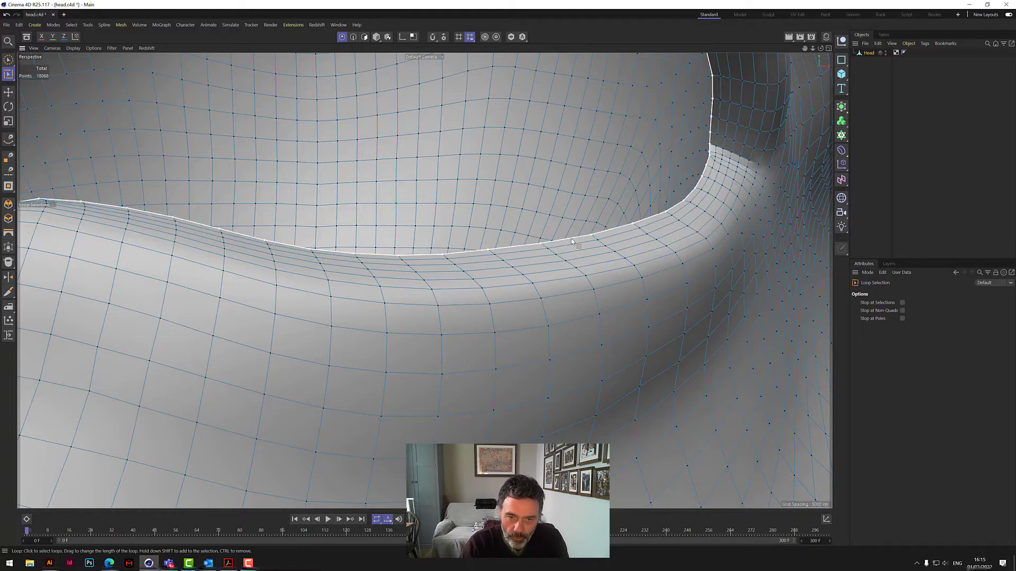
{"action": "left_click", "coordinate": [571, 250]}
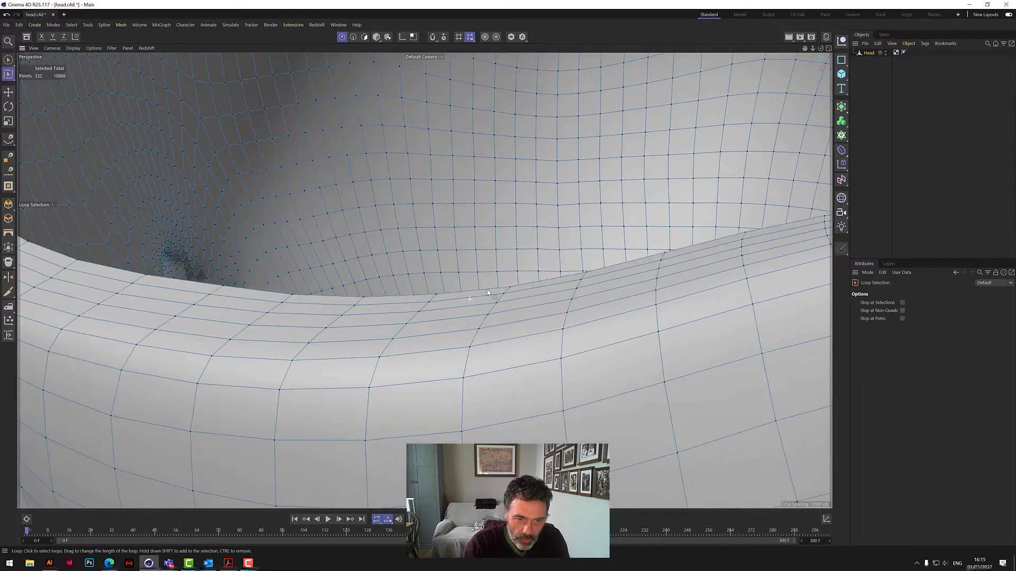
{"action": "left_click", "coordinate": [476, 301]}
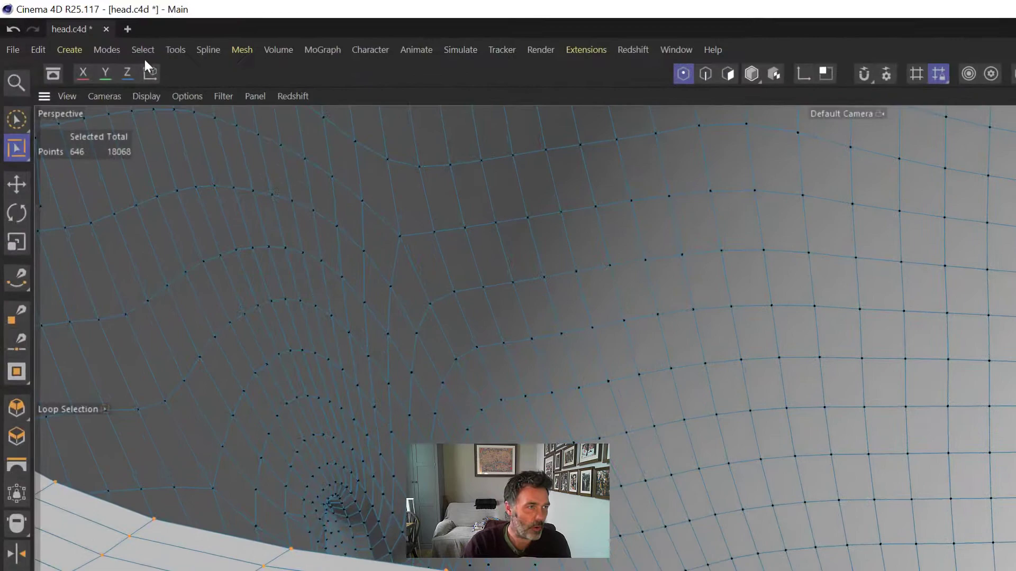
- Set Vertex Weight on the 646 rim points at 100% in Set mode, creating a Vertex Map tag
{"action": "left_click", "coordinate": [143, 48]}
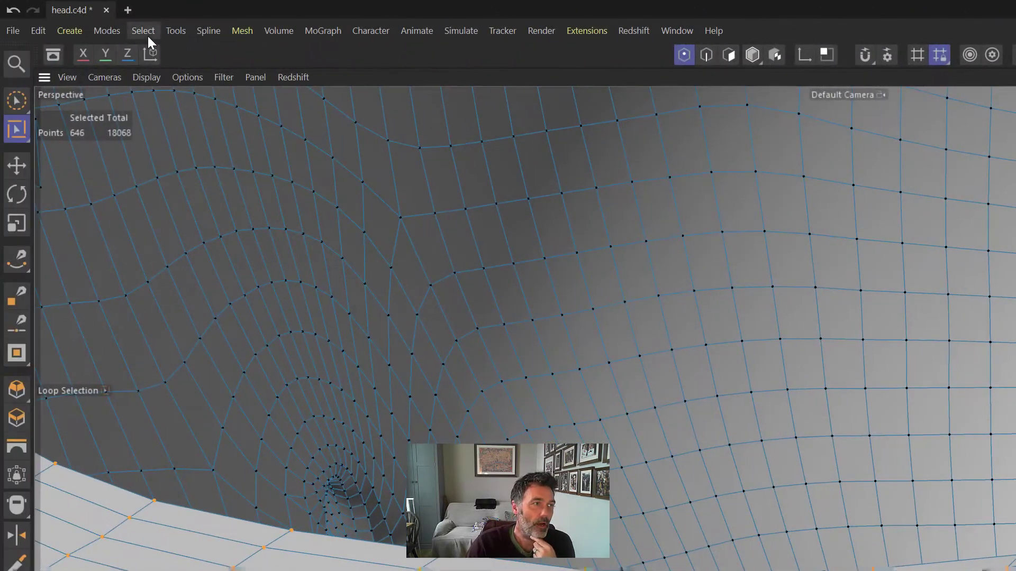
{"action": "left_click", "coordinate": [144, 29]}
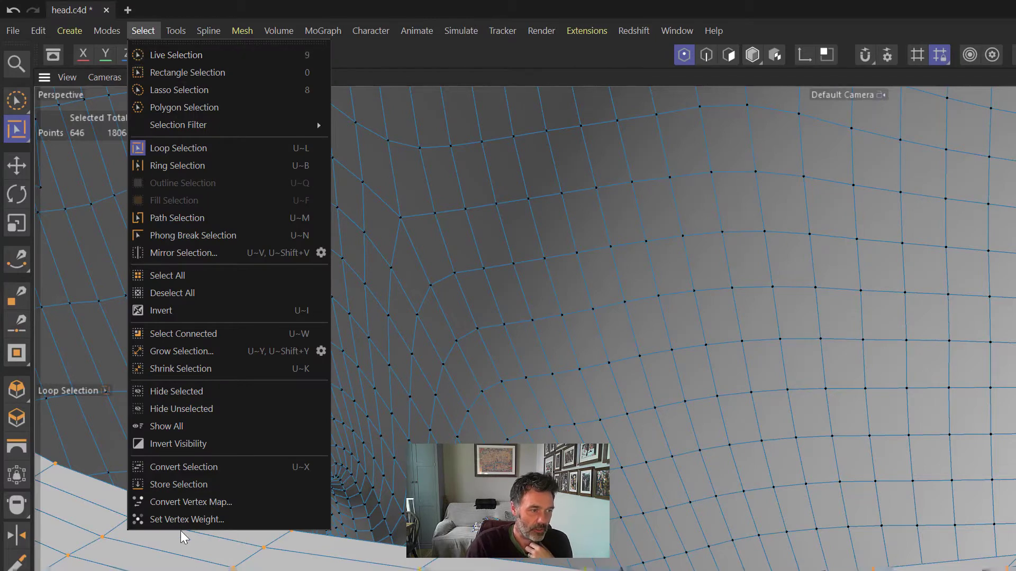
{"action": "left_click", "coordinate": [186, 519]}
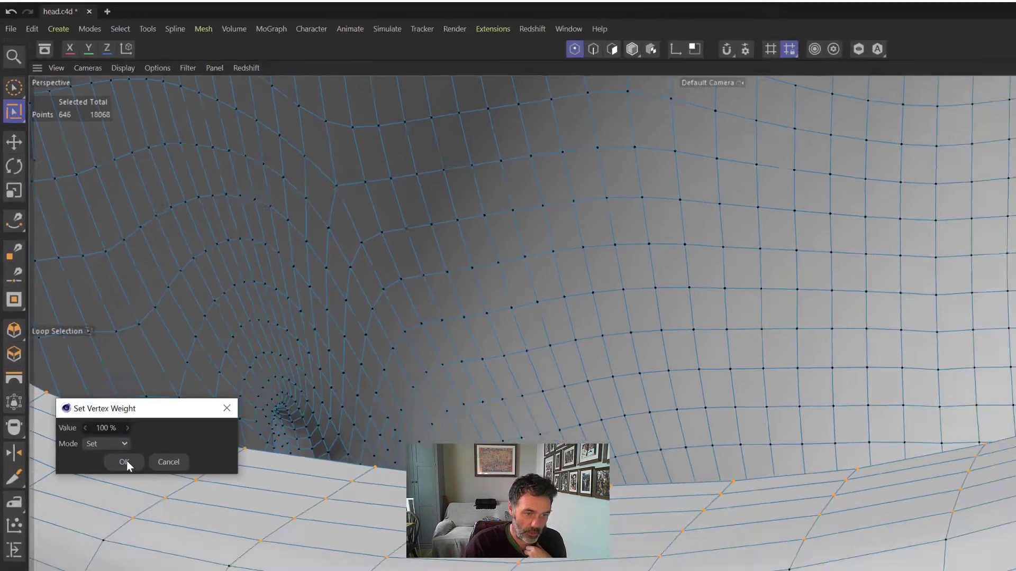
{"action": "left_click", "coordinate": [123, 461]}
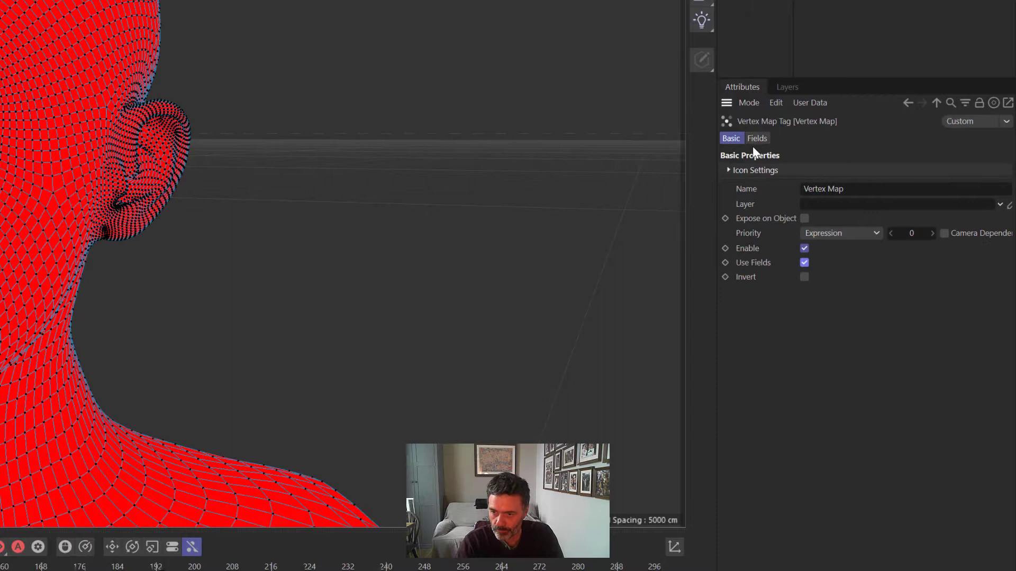
- Configure the vertex map's Freeze field layer and play from an early frame to watch the weight spread
{"action": "left_click", "coordinate": [756, 138]}
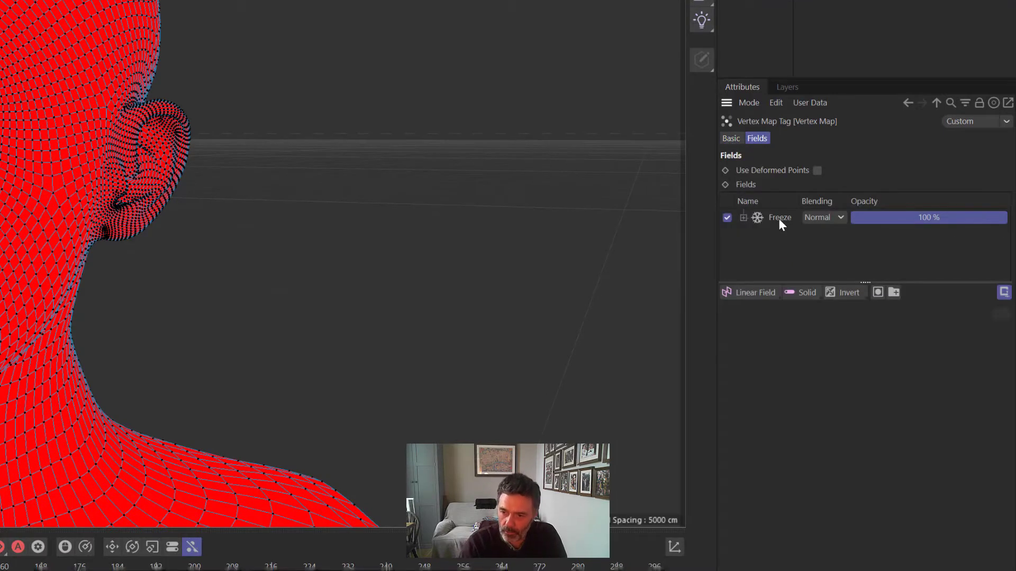
{"action": "left_click", "coordinate": [780, 218]}
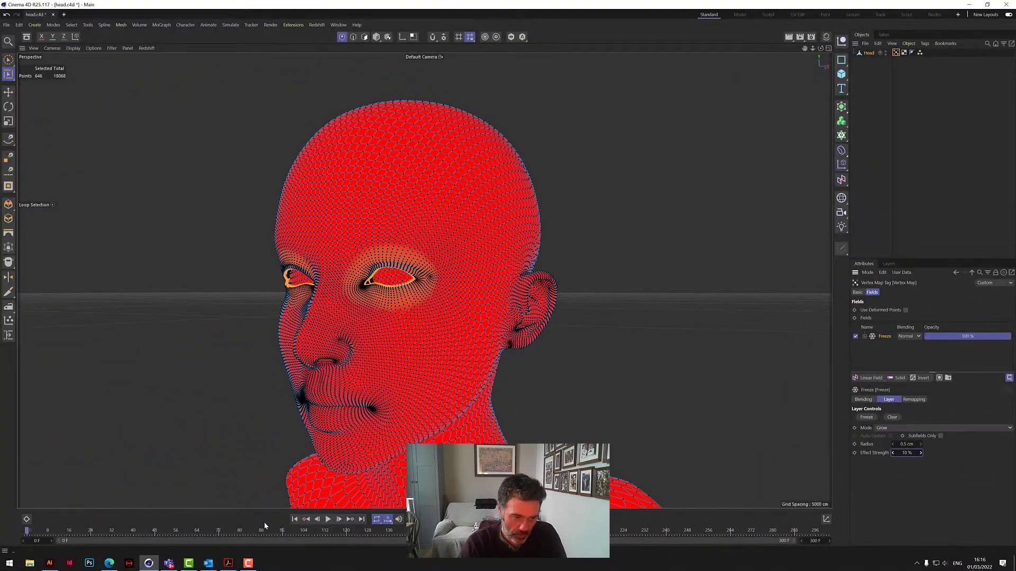
{"action": "left_click", "coordinate": [328, 534]}
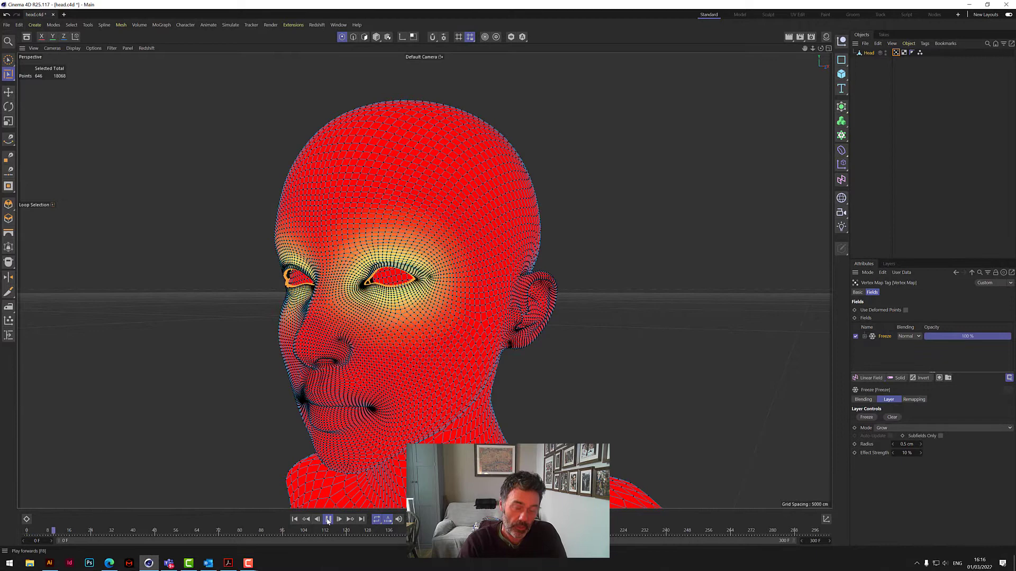
{"action": "left_click", "coordinate": [328, 520]}
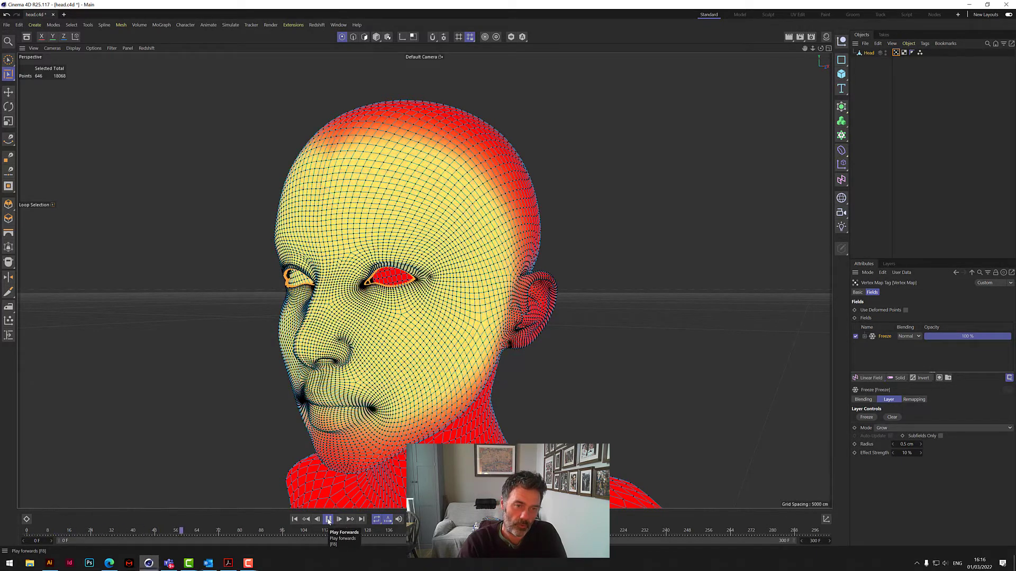
{"action": "left_click", "coordinate": [328, 518]}
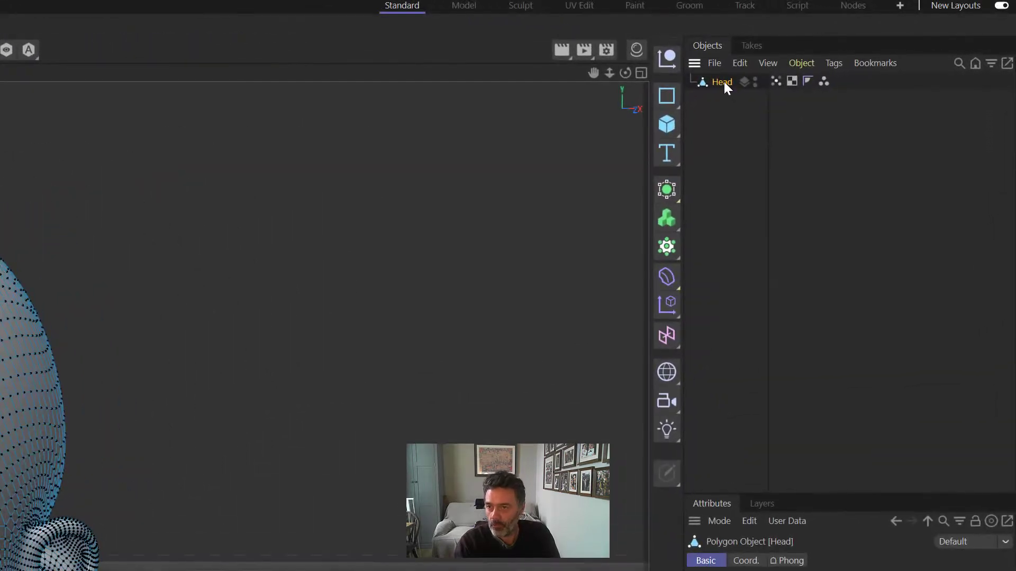
- Add a Cloth simulation tag to Head with vertex-map stiffness and Use Tear enabled
{"action": "right_click", "coordinate": [722, 82]}
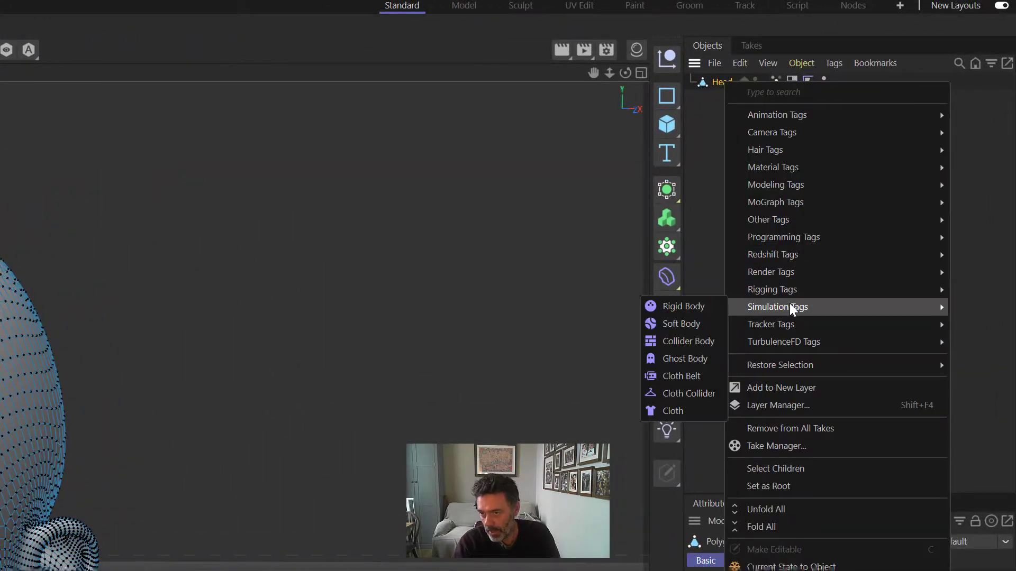
{"action": "left_click", "coordinate": [673, 410]}
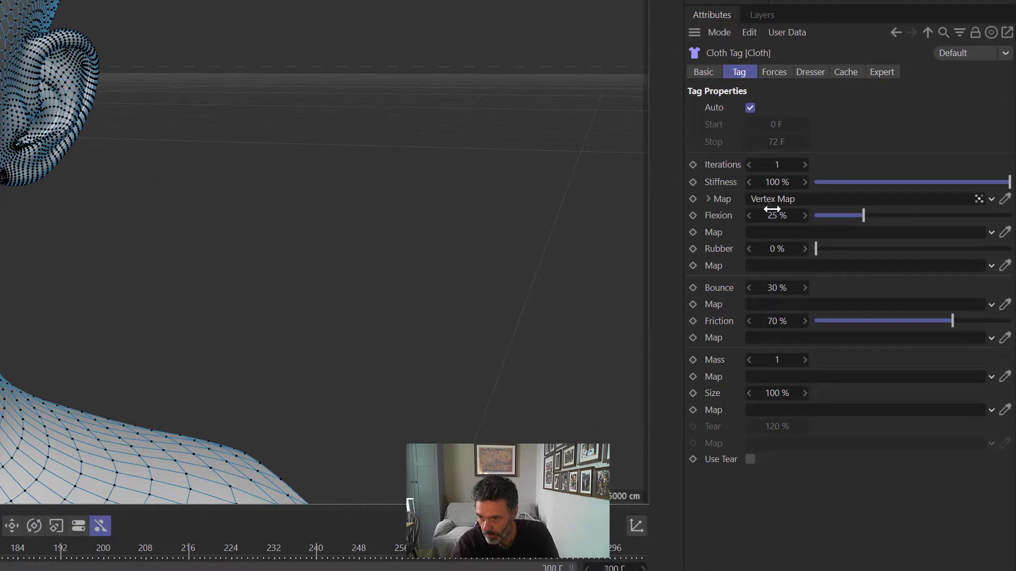
{"action": "mouse_move", "coordinate": [760, 474]}
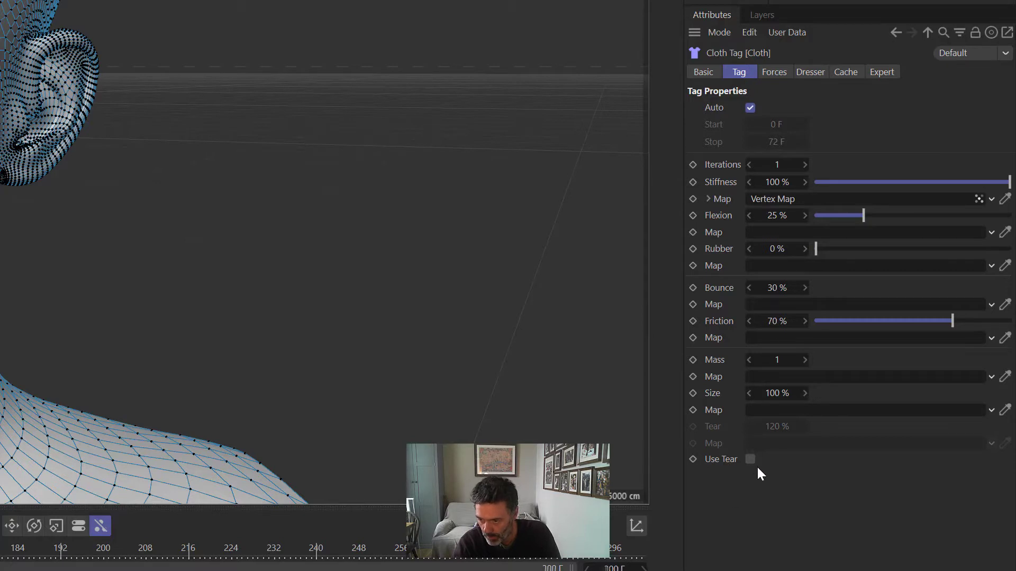
{"action": "left_click", "coordinate": [751, 459]}
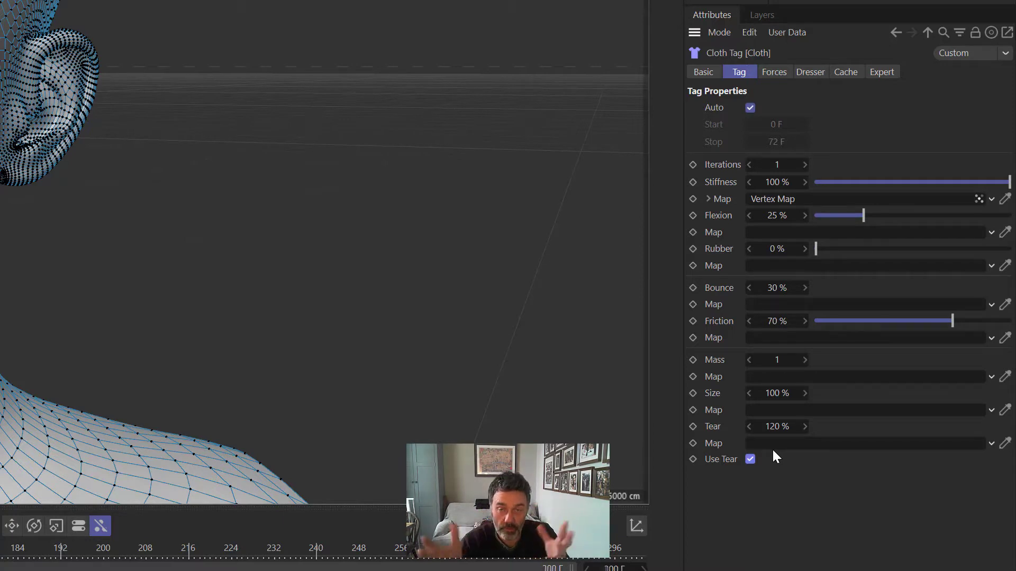
{"action": "mouse_move", "coordinate": [781, 80]}
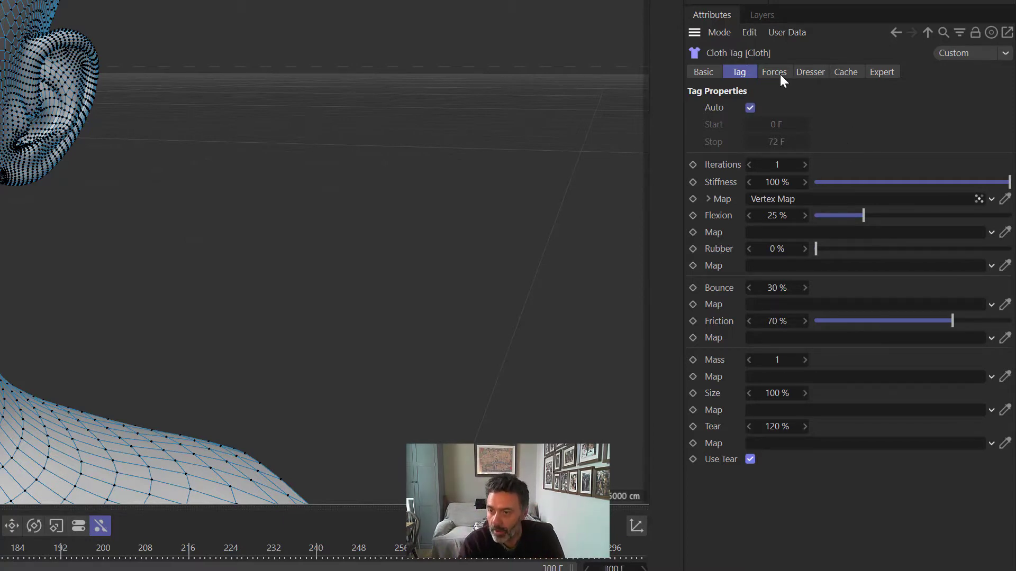
- Set the Cloth tag's Wind Strength to 10 in its Forces settings
{"action": "left_click", "coordinate": [774, 71]}
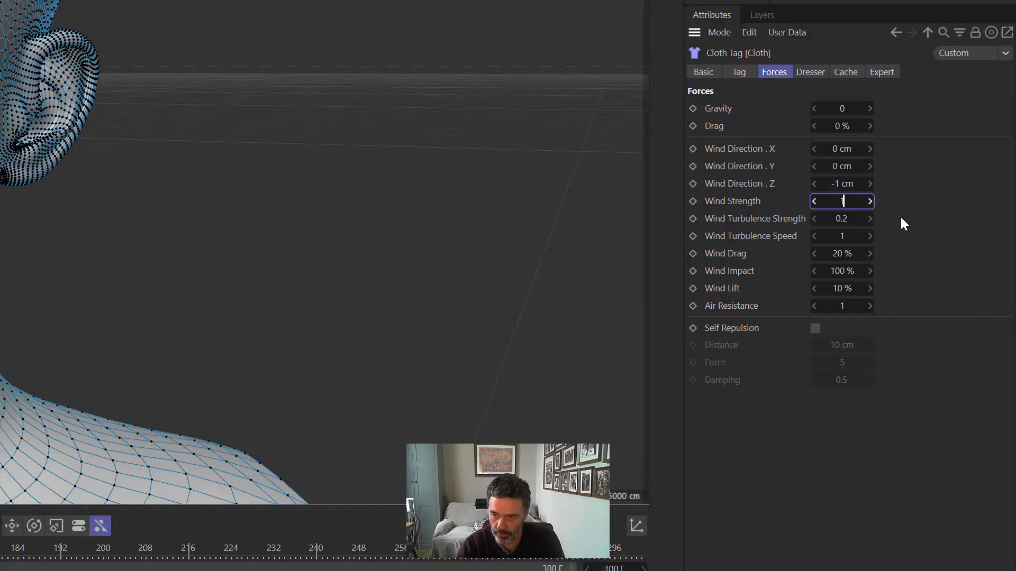
{"action": "type", "text": "10"}
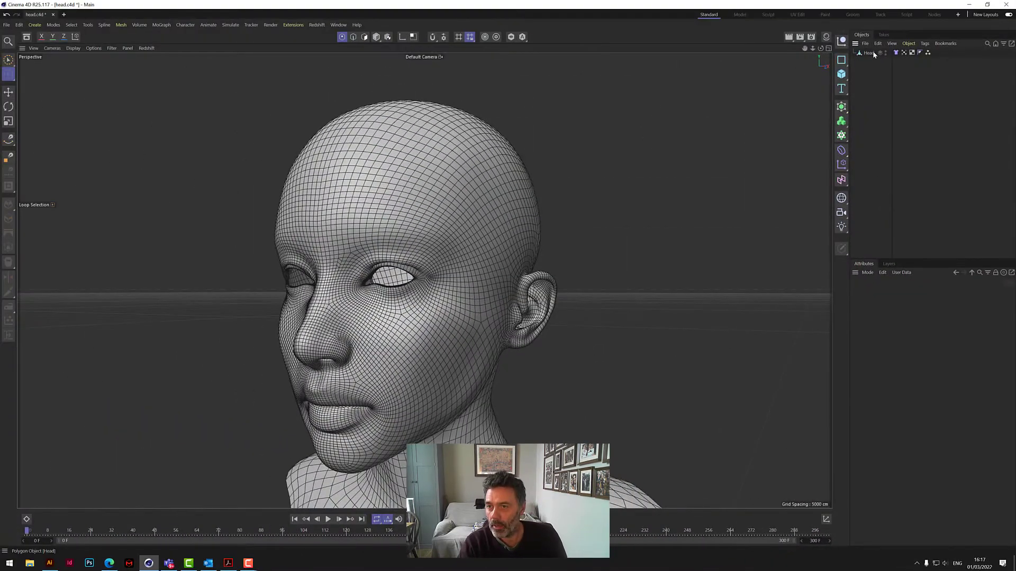
- Create a 20 cm cube, move it beside the head, make it editable and name it 'belt'
{"action": "left_click", "coordinate": [867, 53]}
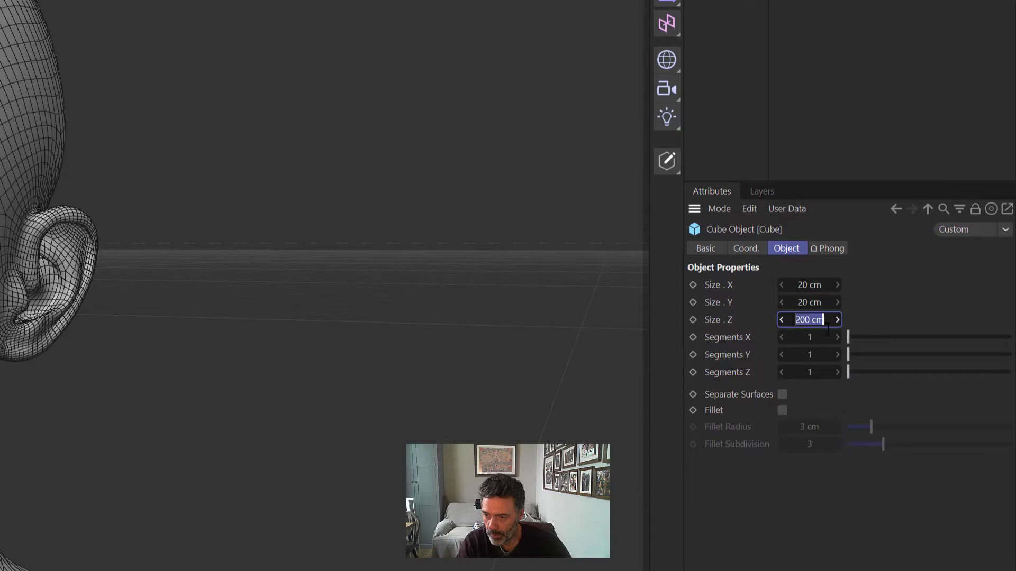
{"action": "type", "text": "20 cm"}
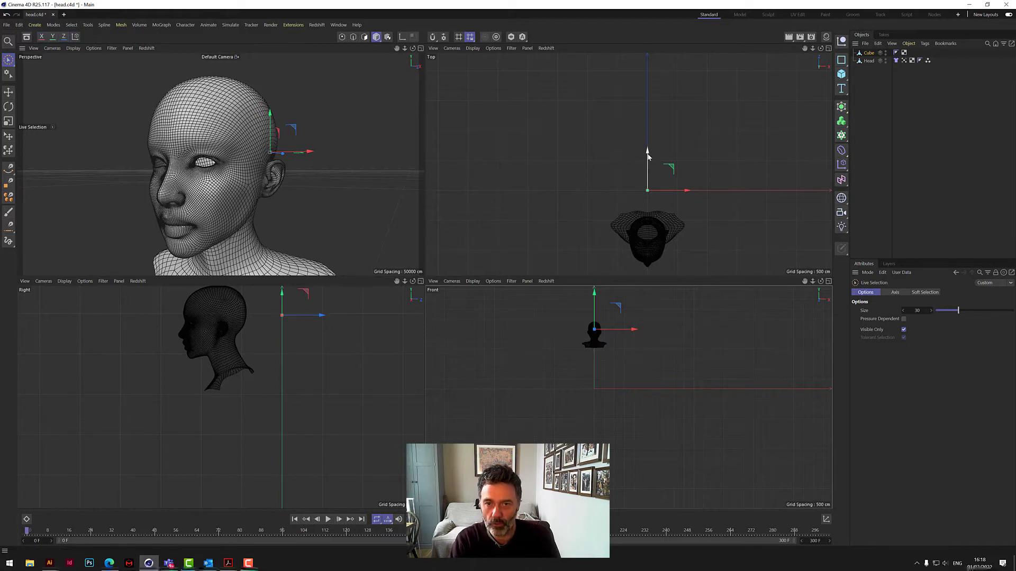
{"action": "left_click_drag", "start_coordinate": [646, 153], "coordinate": [646, 208]}
{"action": "type", "text": "be"}
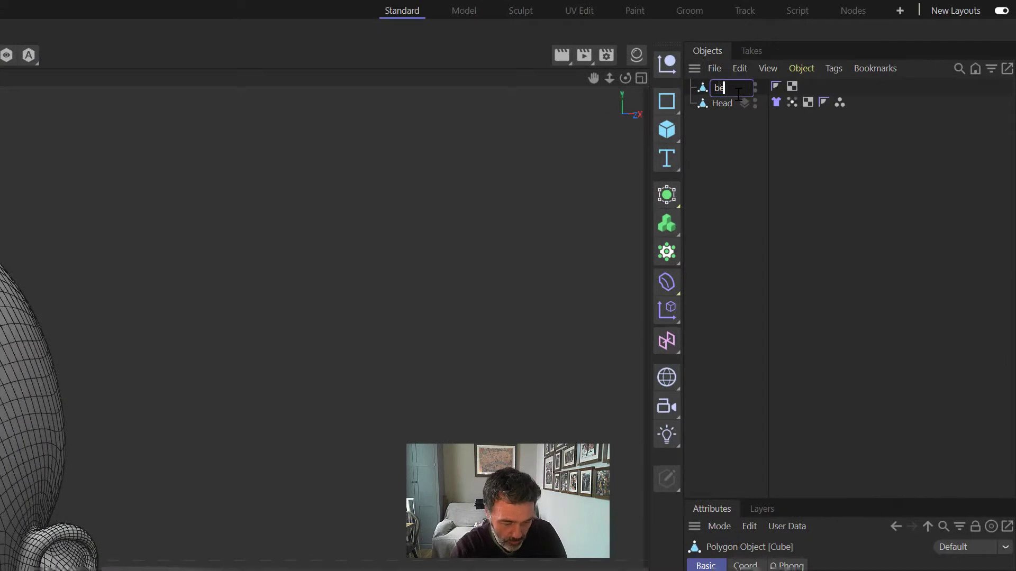
{"action": "key", "text": "Enter"}
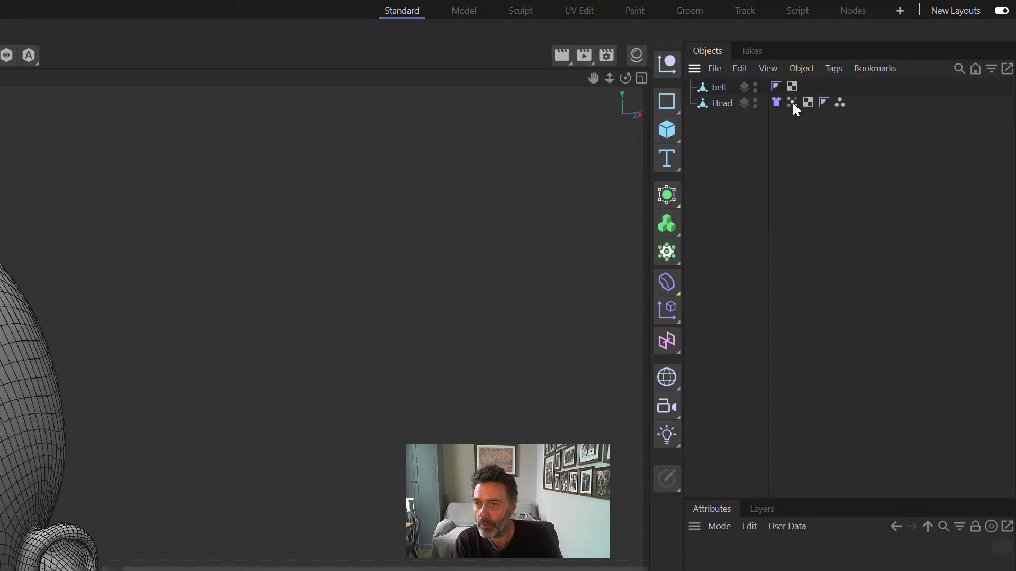
- Rename the Head's vertex map tag to 'Vertex Map invert'
{"action": "left_click", "coordinate": [792, 102]}
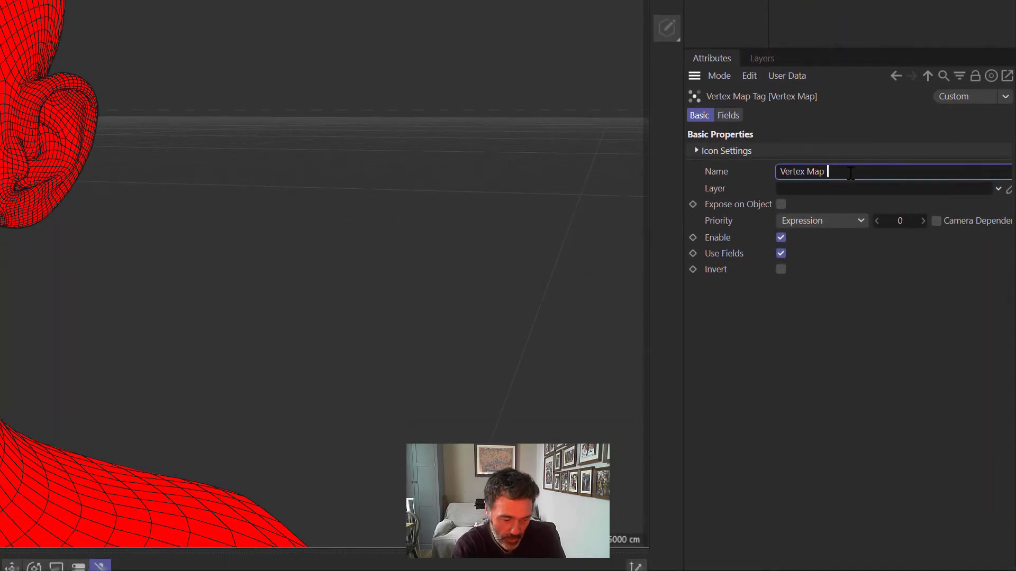
{"action": "type", "text": "invert"}
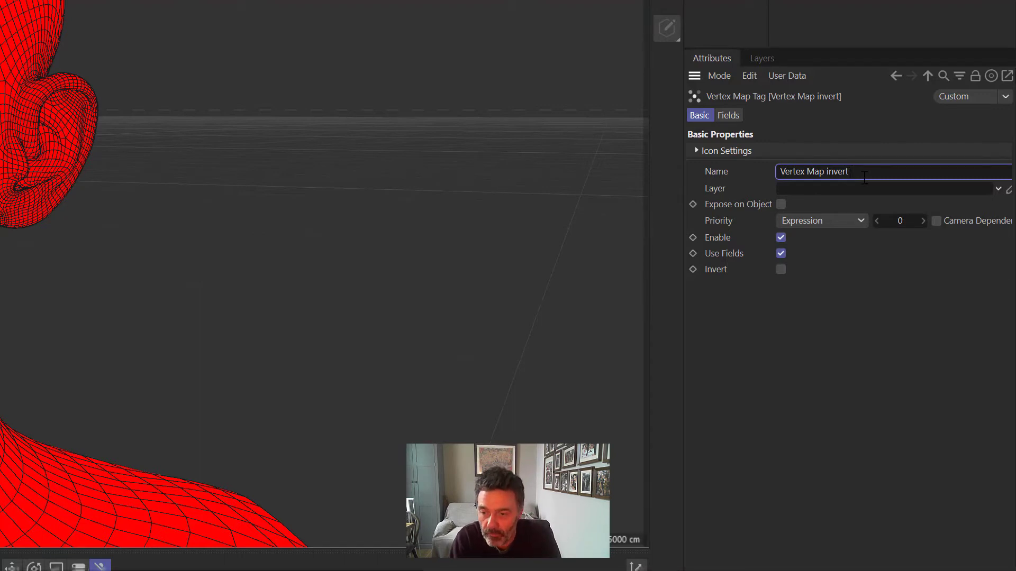
- Add an Invert field layer above Freeze and enable Subfields Only on the Freeze layer
{"action": "left_click", "coordinate": [728, 115]}
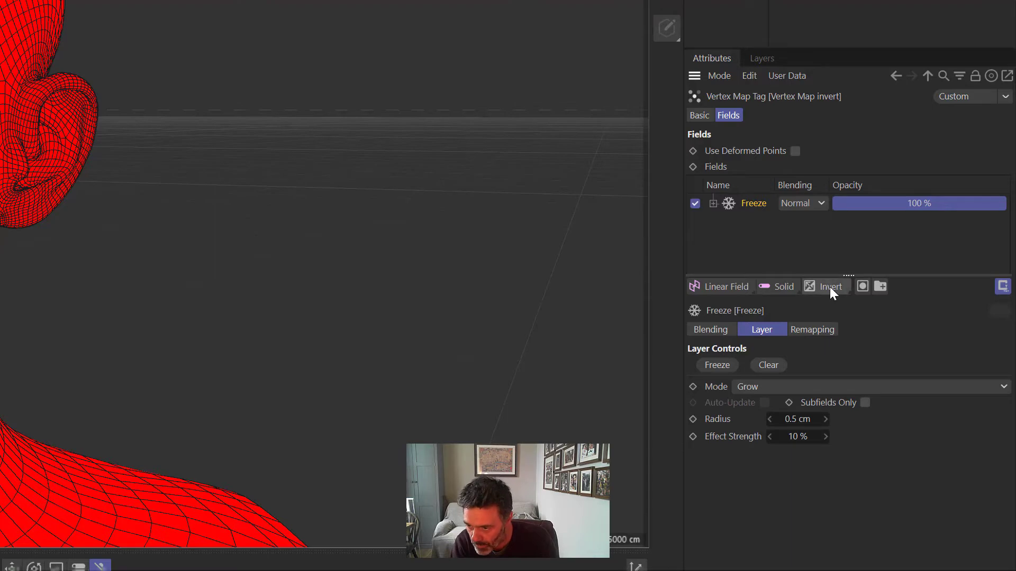
{"action": "left_click", "coordinate": [830, 286]}
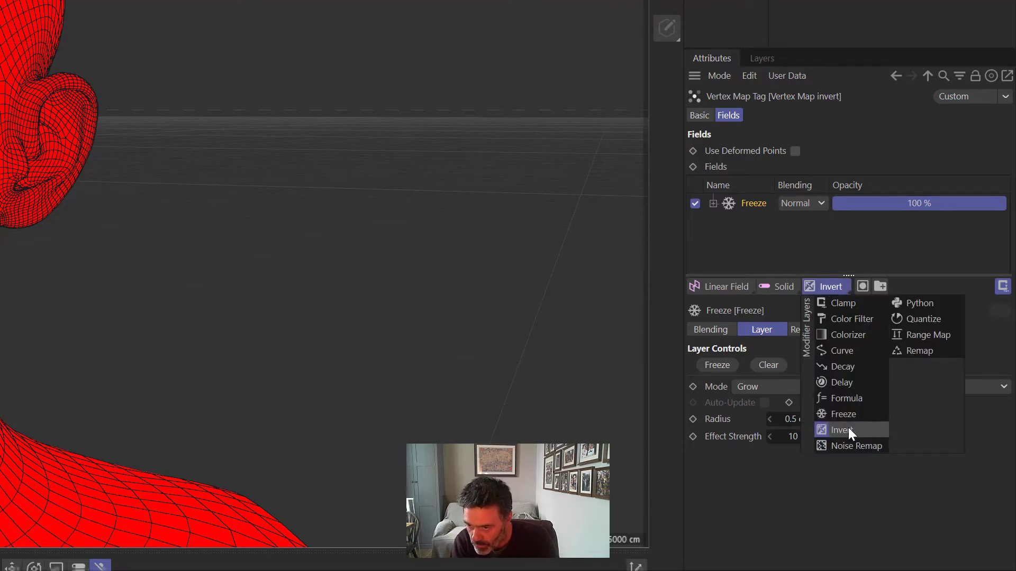
{"action": "left_click", "coordinate": [842, 429]}
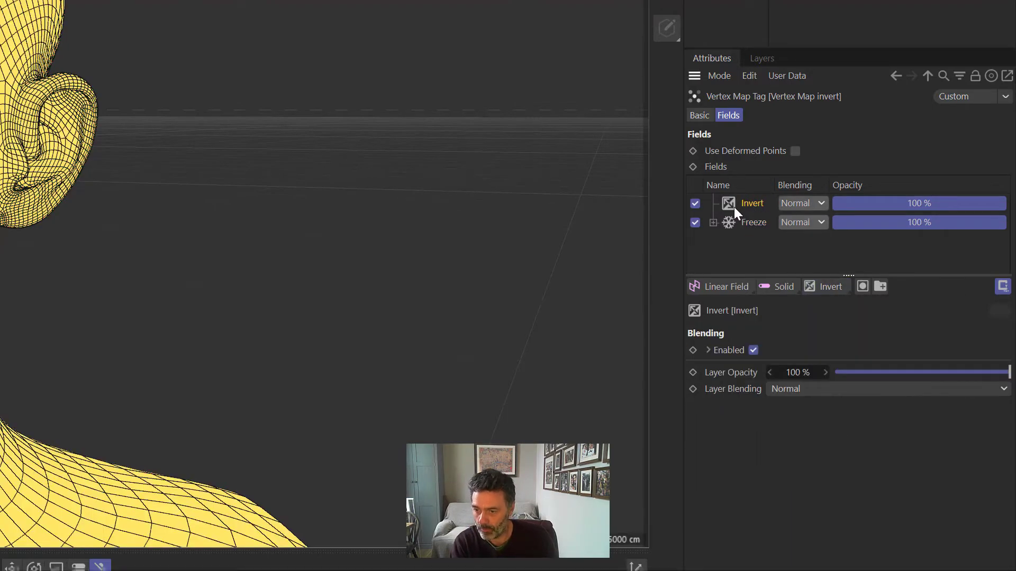
{"action": "mouse_move", "coordinate": [768, 226]}
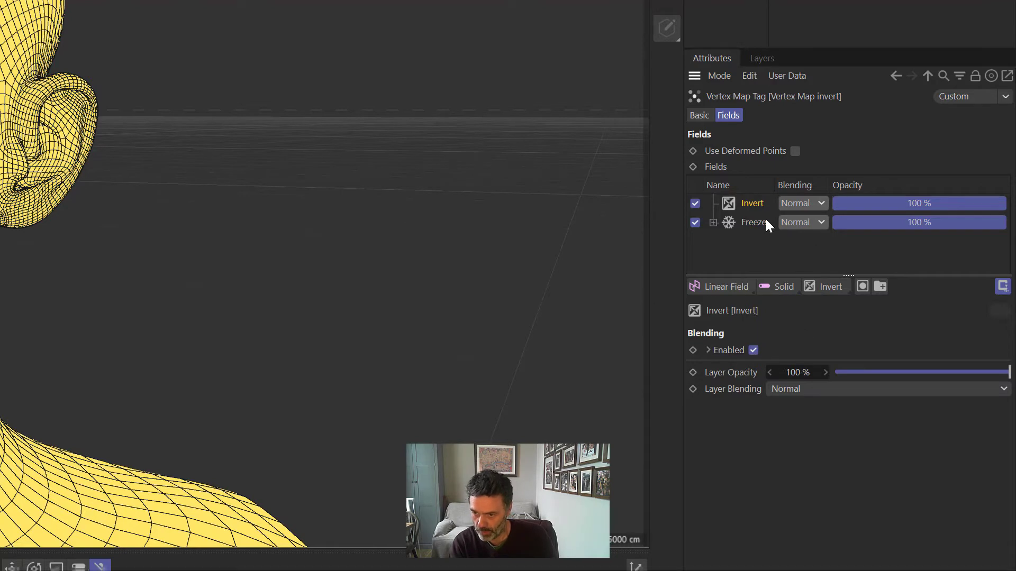
{"action": "left_click", "coordinate": [753, 222]}
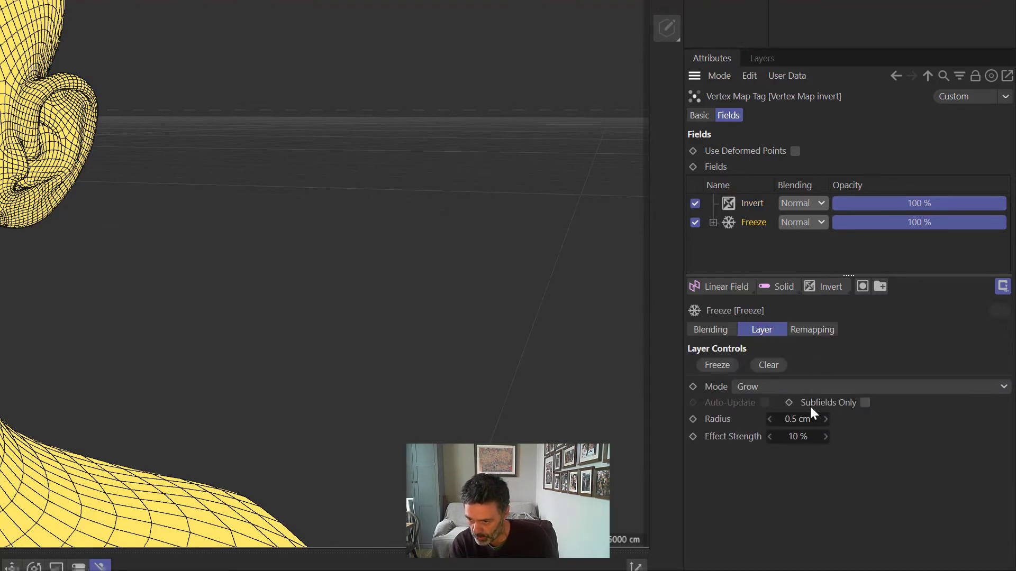
{"action": "left_click", "coordinate": [865, 402]}
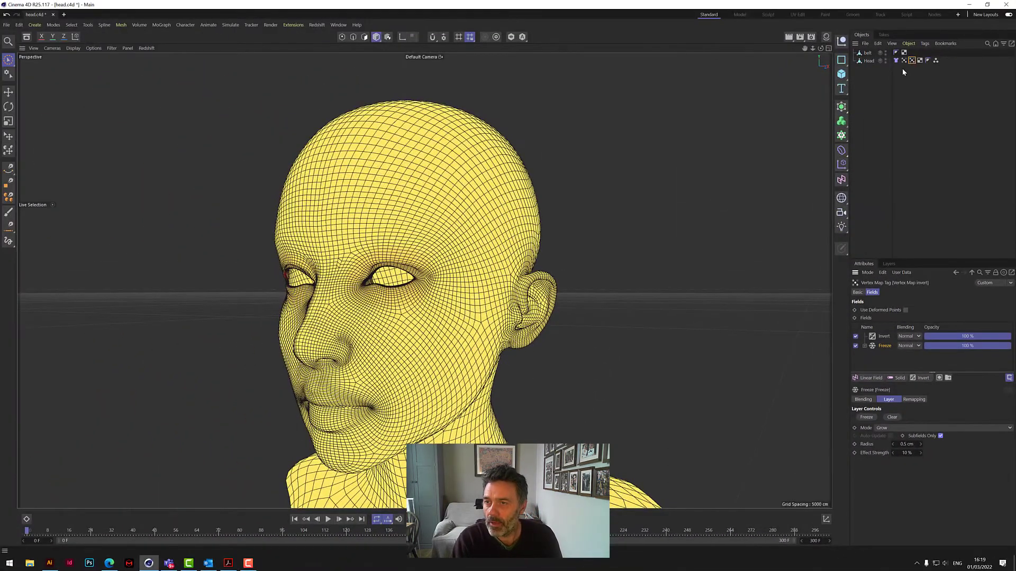
- Add a Cloth Belt simulation tag to Head and switch back to Points mode
{"action": "right_click", "coordinate": [868, 60]}
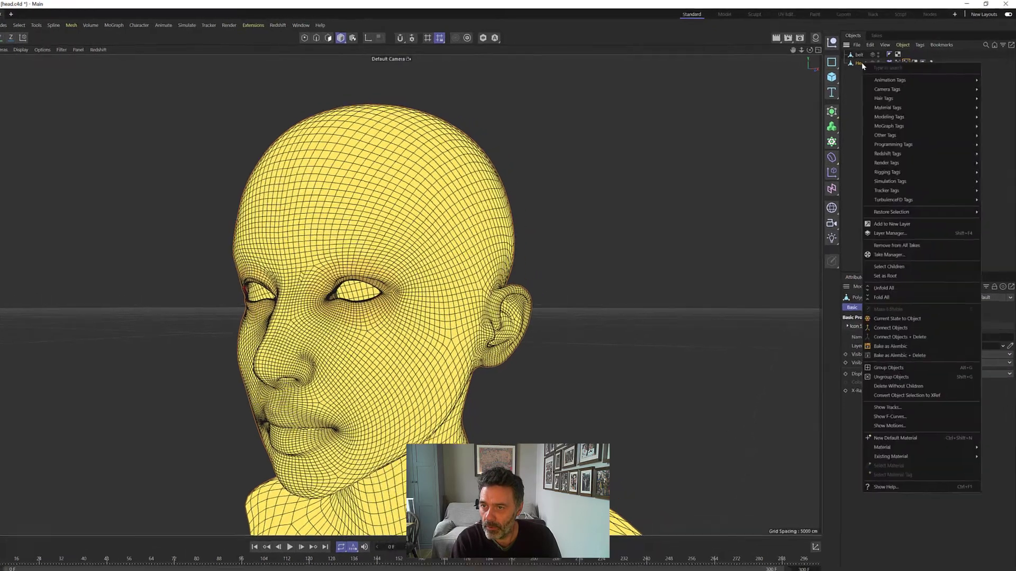
{"action": "mouse_move", "coordinate": [797, 327]}
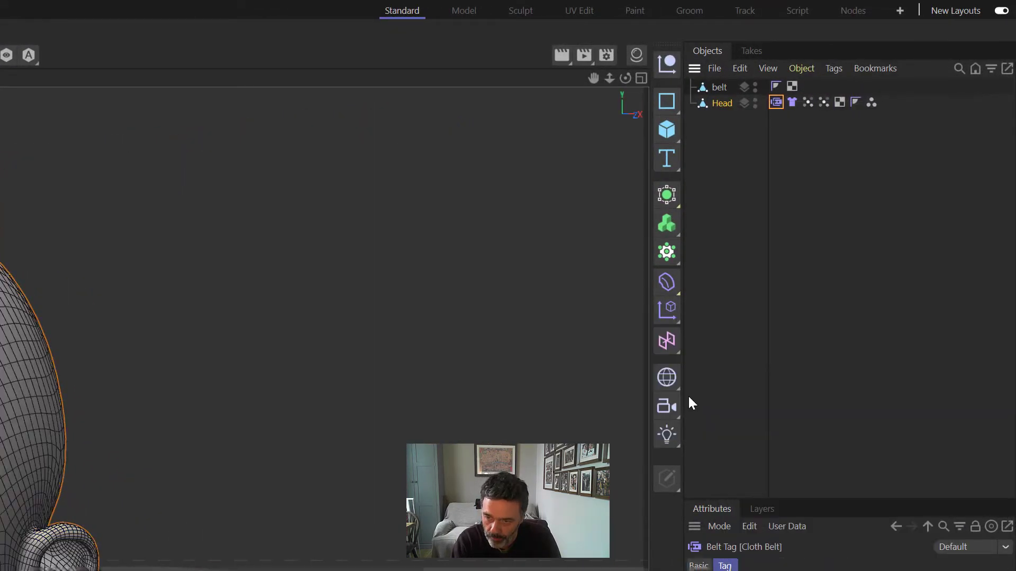
{"action": "left_click", "coordinate": [722, 103]}
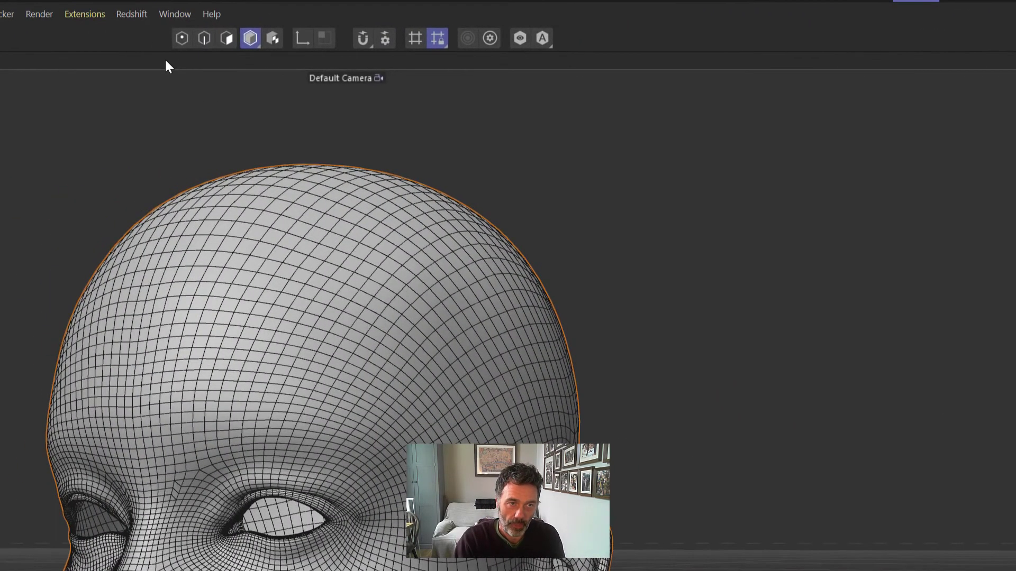
{"action": "left_click", "coordinate": [183, 38]}
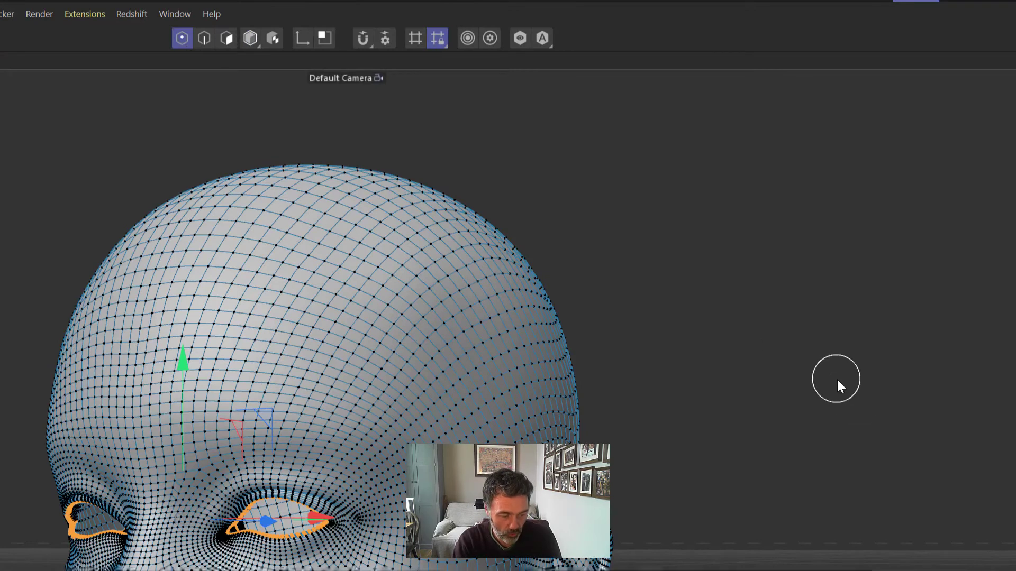
- Belt all head points to 'belt', with 'Vertex Map invert' as the 100% influence map
{"action": "key", "text": "Ctrl+A"}
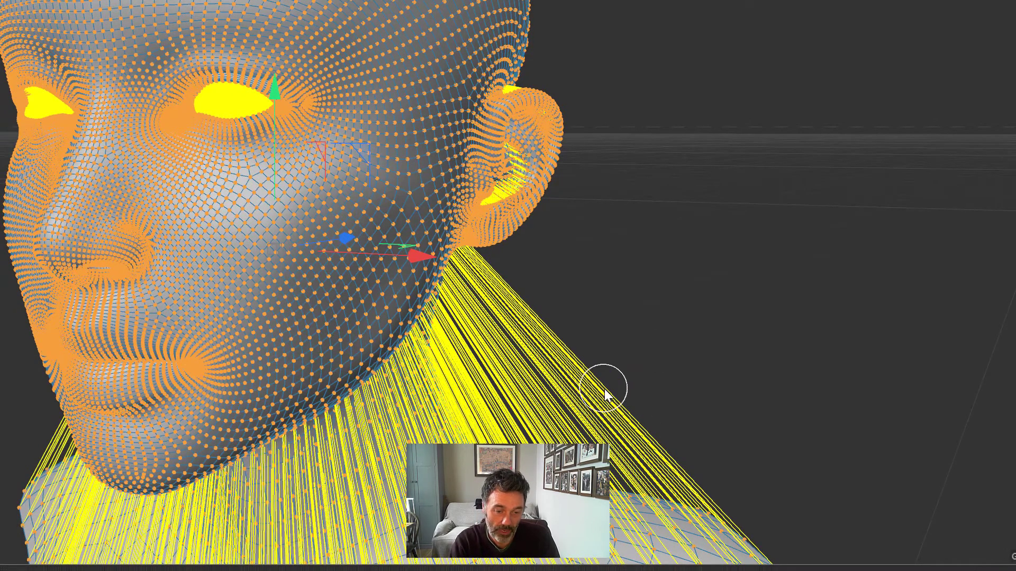
{"action": "left_click_drag", "start_coordinate": [606, 388], "coordinate": [298, 107]}
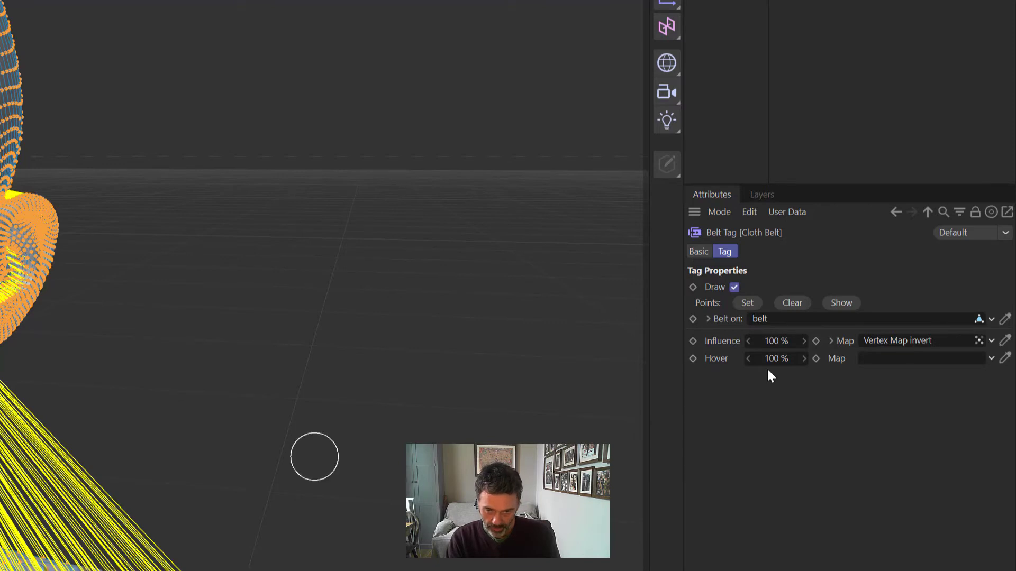
- Turn off Draw on the Belt tag and return to Model mode on the whole head
{"action": "left_click", "coordinate": [735, 288]}
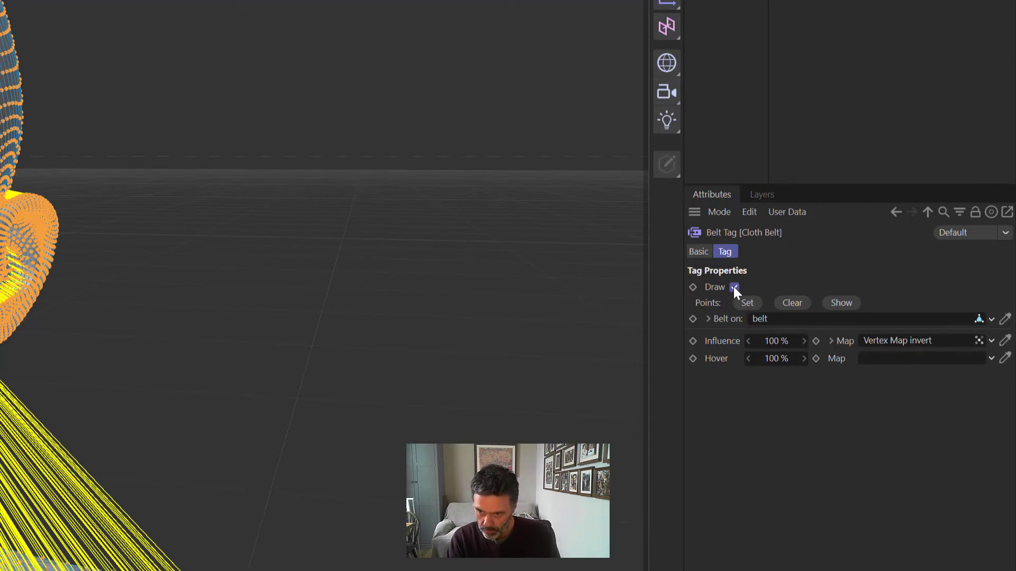
{"action": "left_click", "coordinate": [734, 288]}
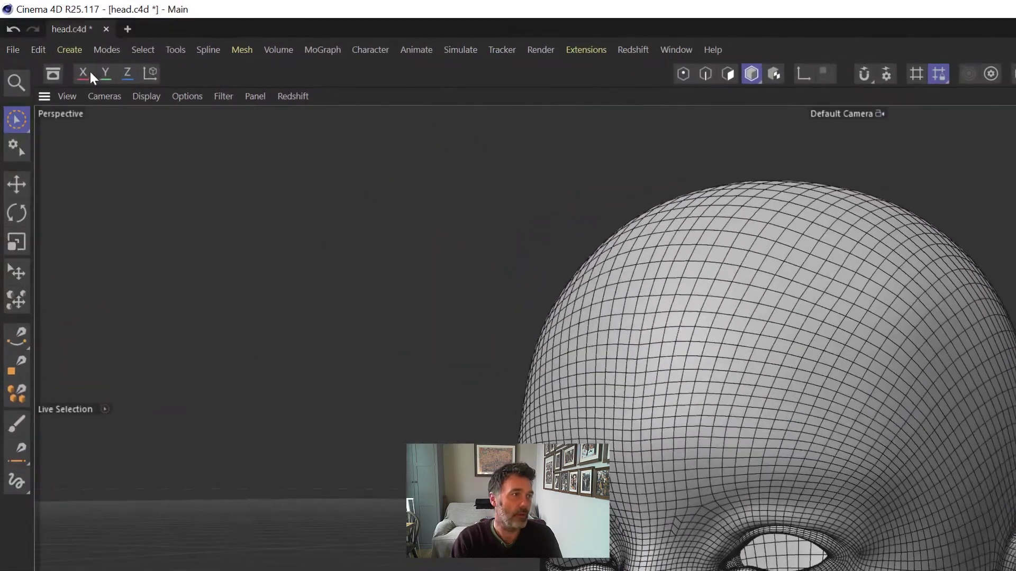
- Add a Cloth Surface generator and make Head its child for cloth thickness
{"action": "left_click", "coordinate": [70, 49]}
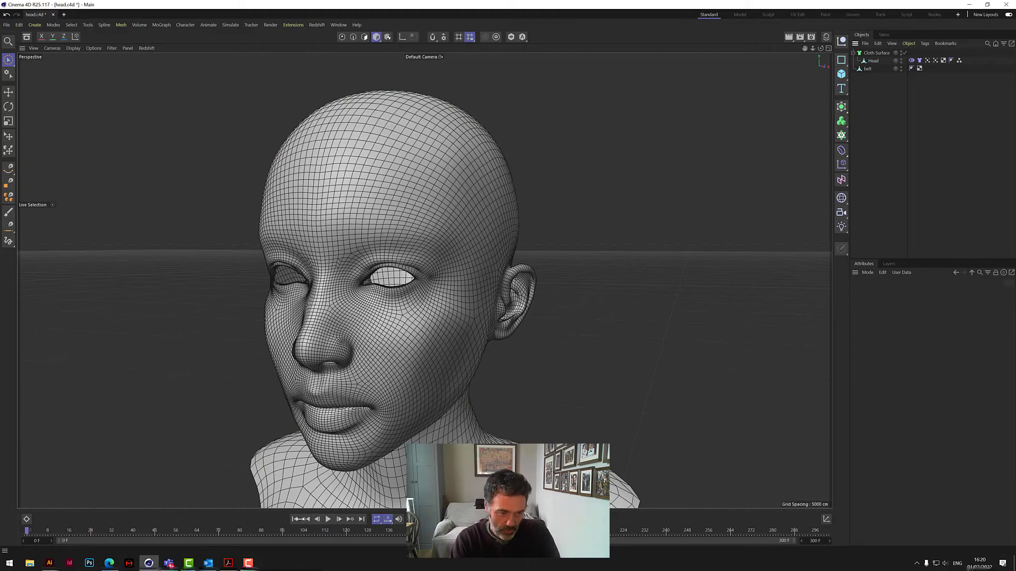
{"action": "left_click", "coordinate": [328, 519]}
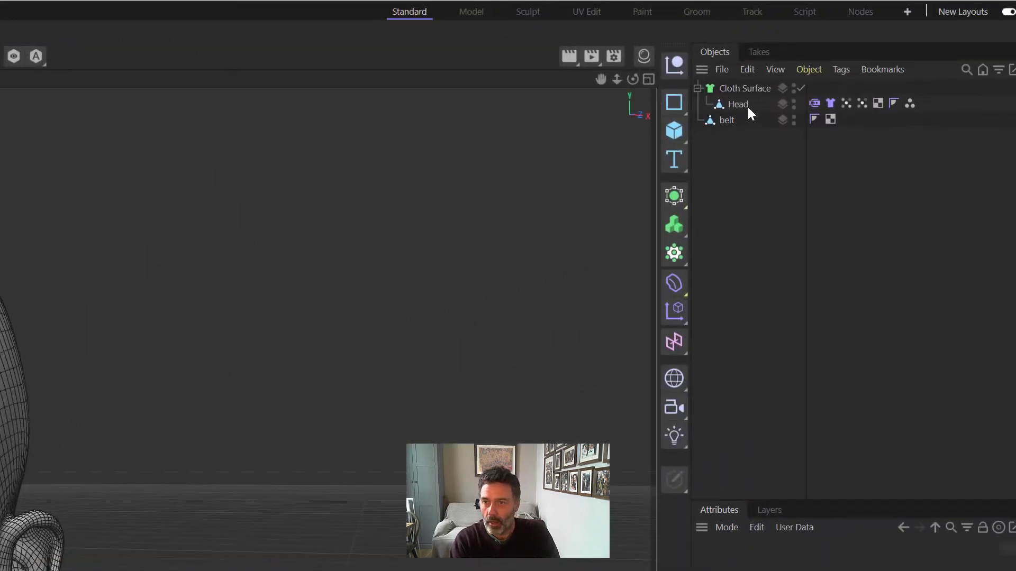
- Select the belt object and switch its editor and renderer visibility off
{"action": "left_click", "coordinate": [727, 120]}
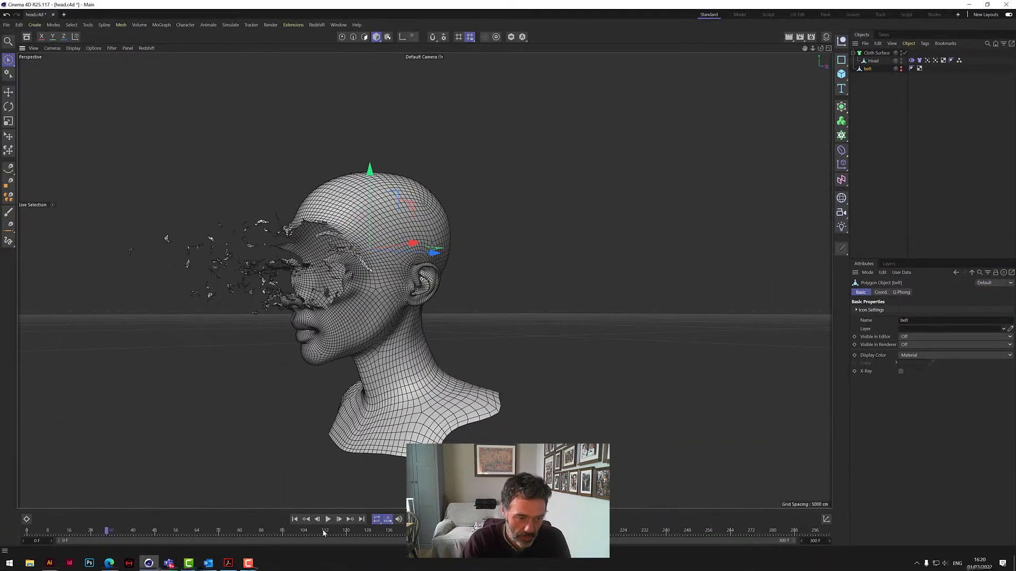
- Play and replay the timeline so the face tears into fragments scattering on the wind
{"action": "left_click", "coordinate": [330, 519]}
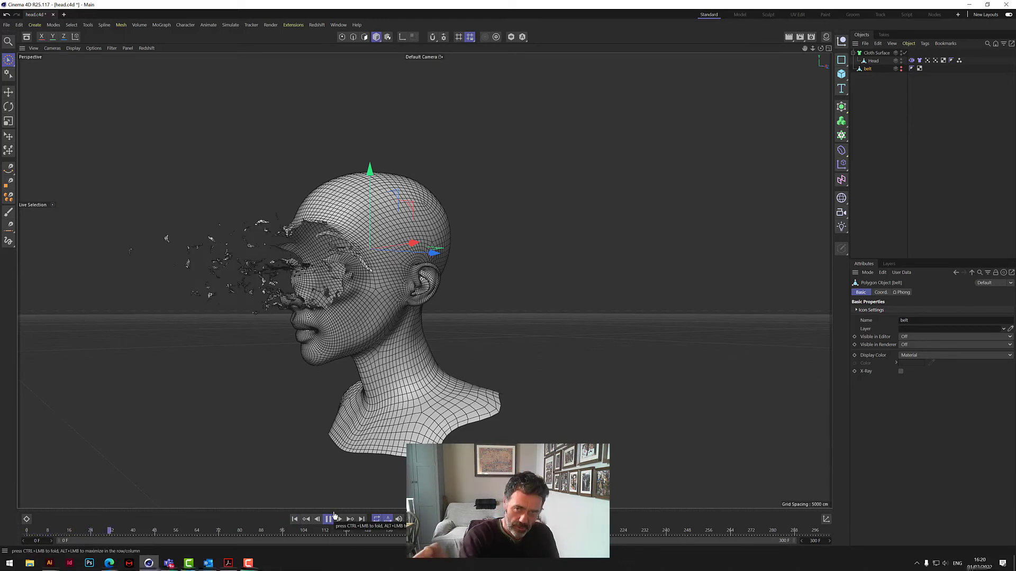
{"action": "left_click", "coordinate": [329, 519]}
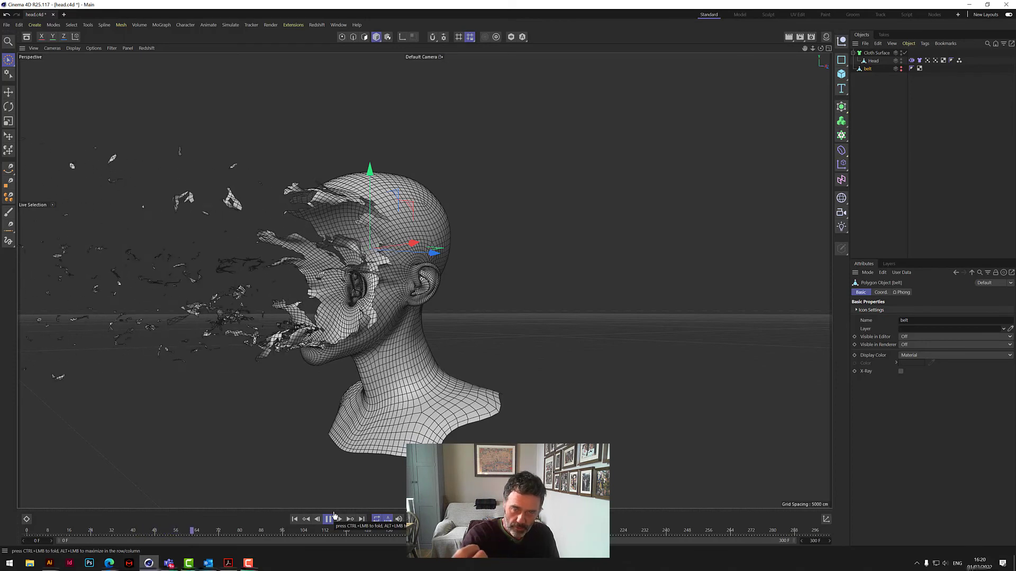
{"action": "left_click", "coordinate": [327, 519]}
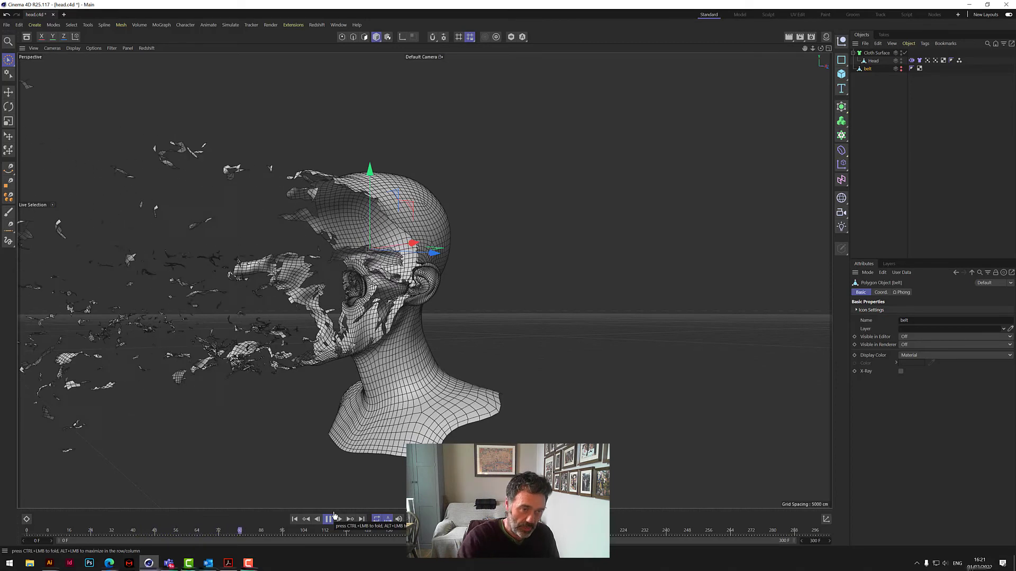
{"action": "left_click", "coordinate": [328, 519]}
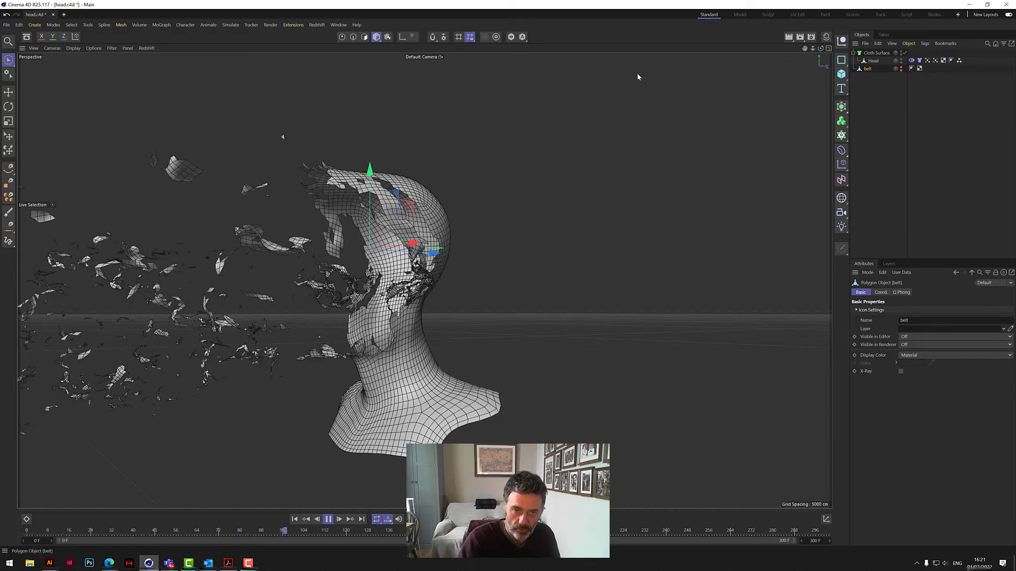